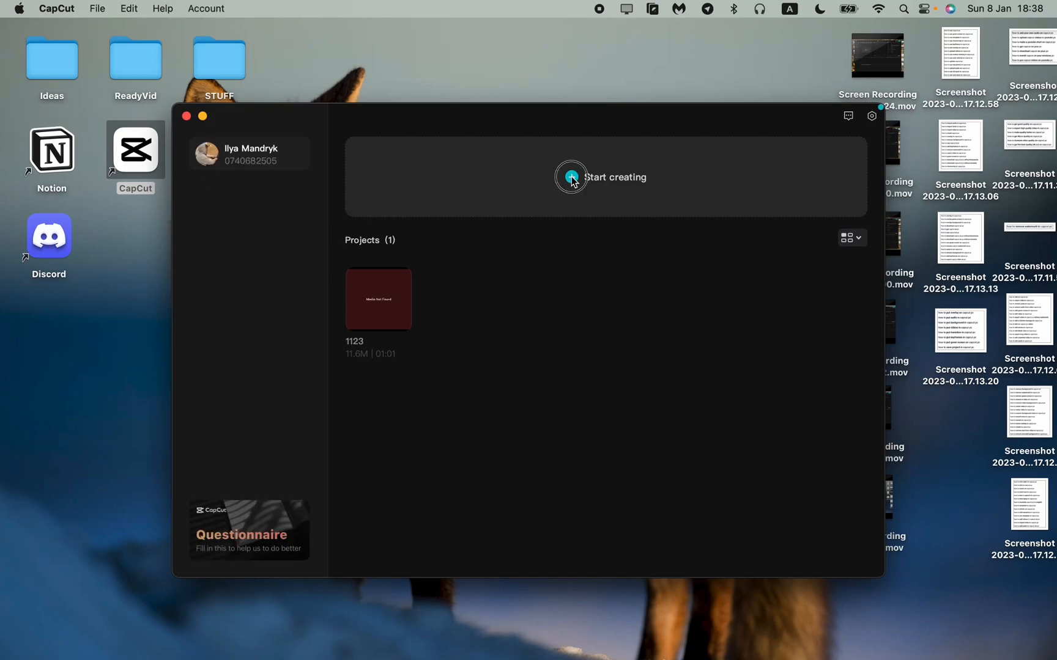
- Start a new project and import 1-Minute Nature Background Sound.mp4 from Downloads onto the timeline
left_click(602, 176)
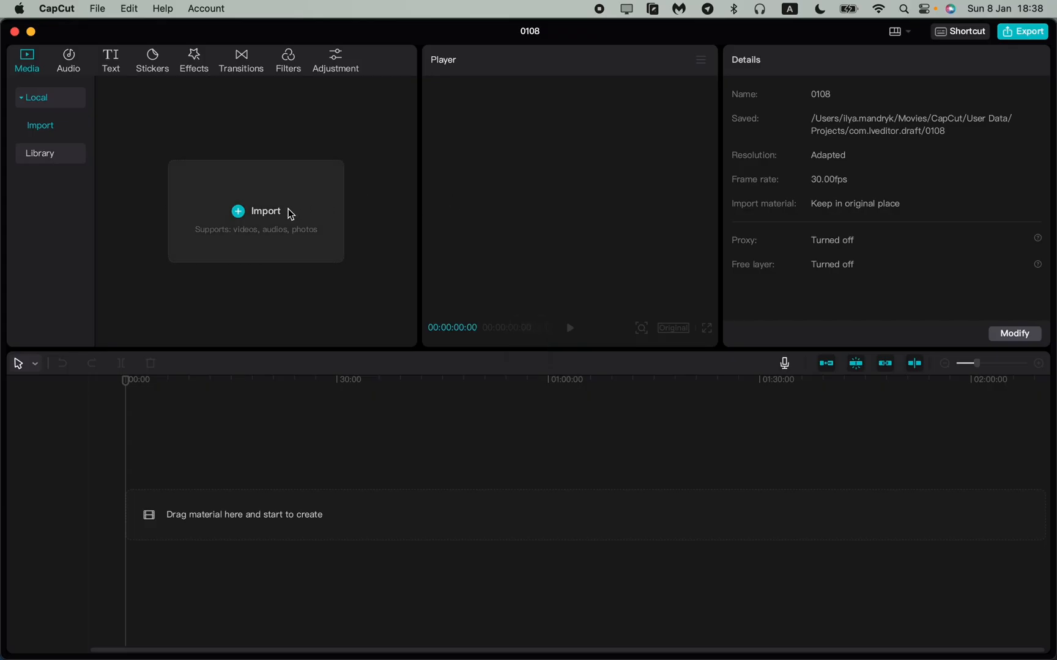
left_click(256, 210)
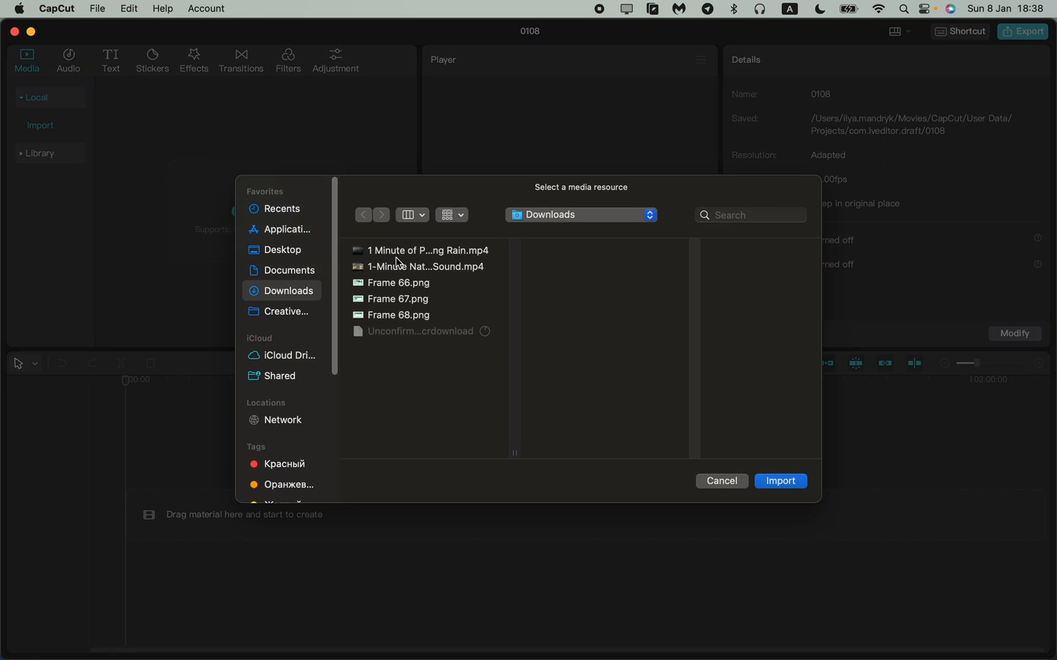
left_click(428, 249)
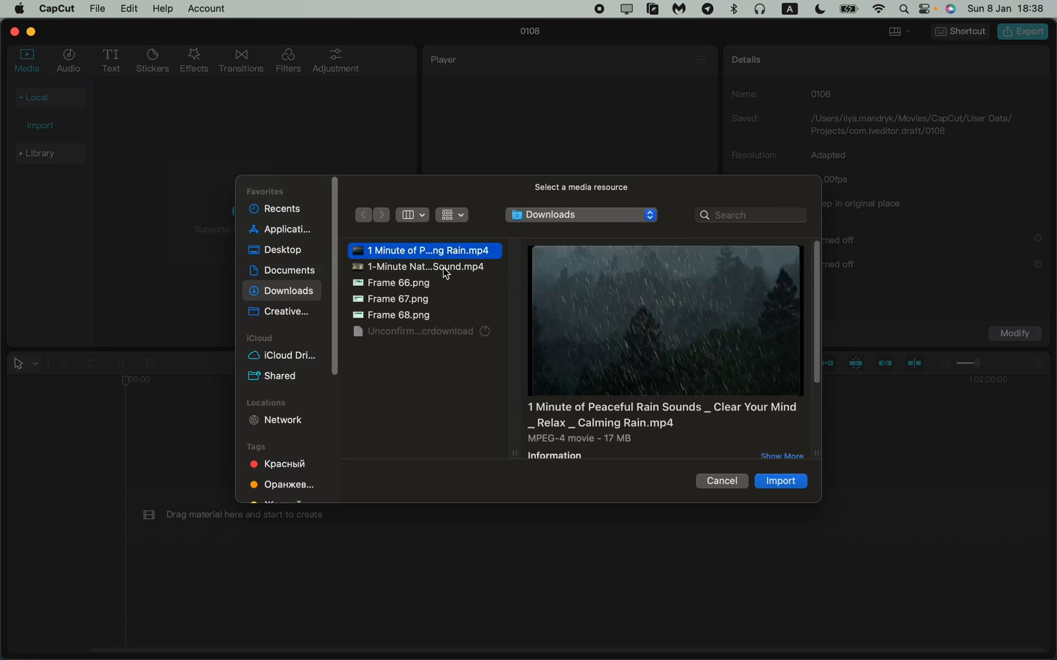
left_click(780, 481)
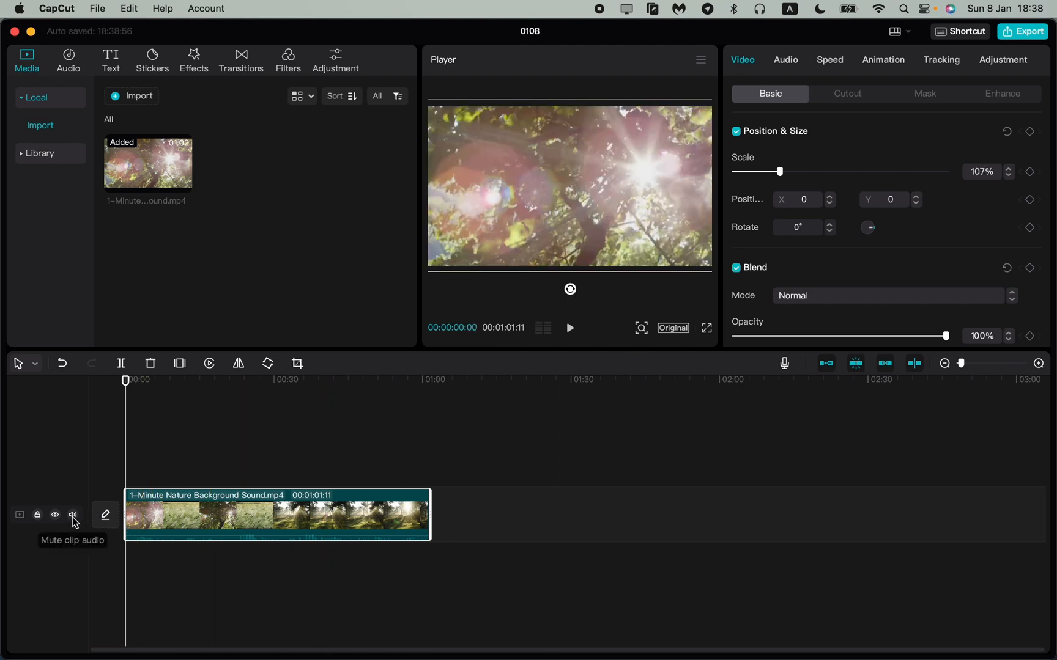
- Mute the track, trim the clip to about 43 seconds, and scale the first piece to 249%
left_click(73, 516)
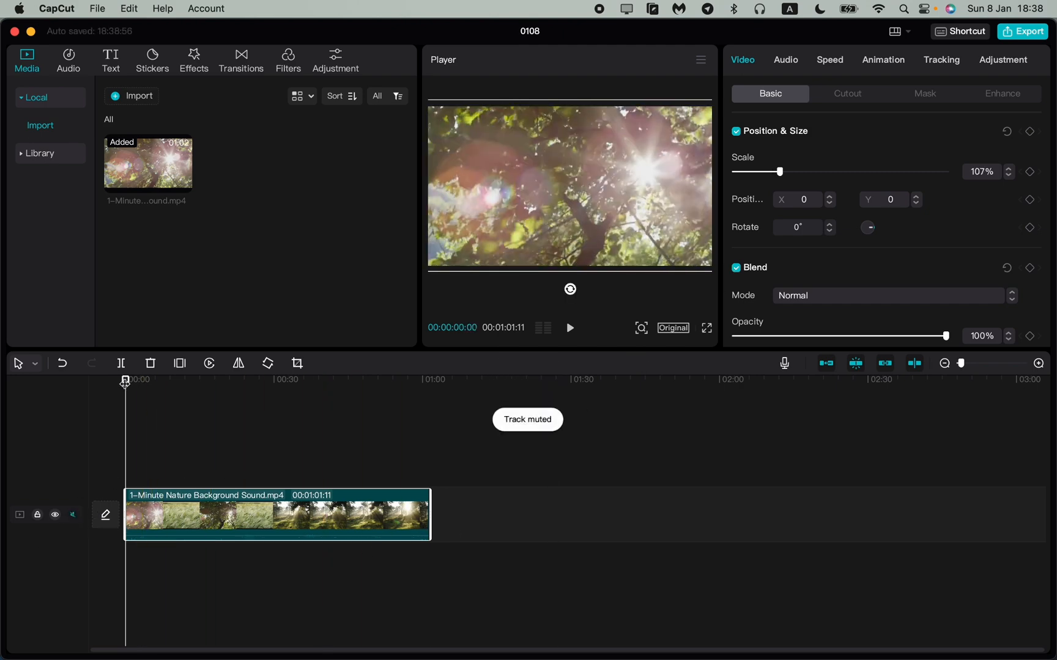
left_click(217, 379)
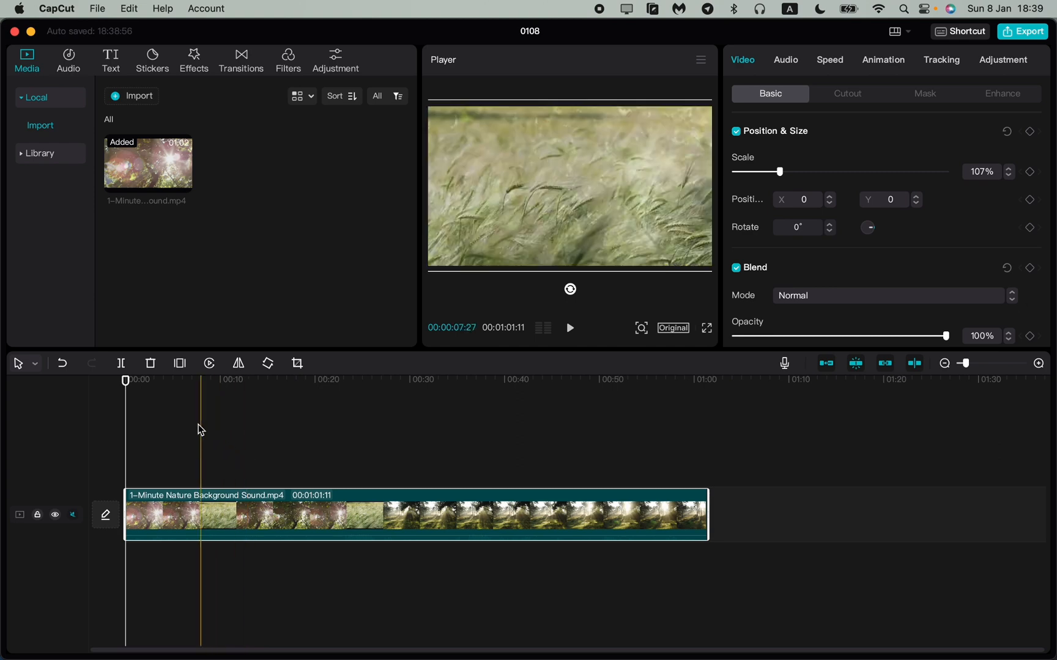
left_click(570, 328)
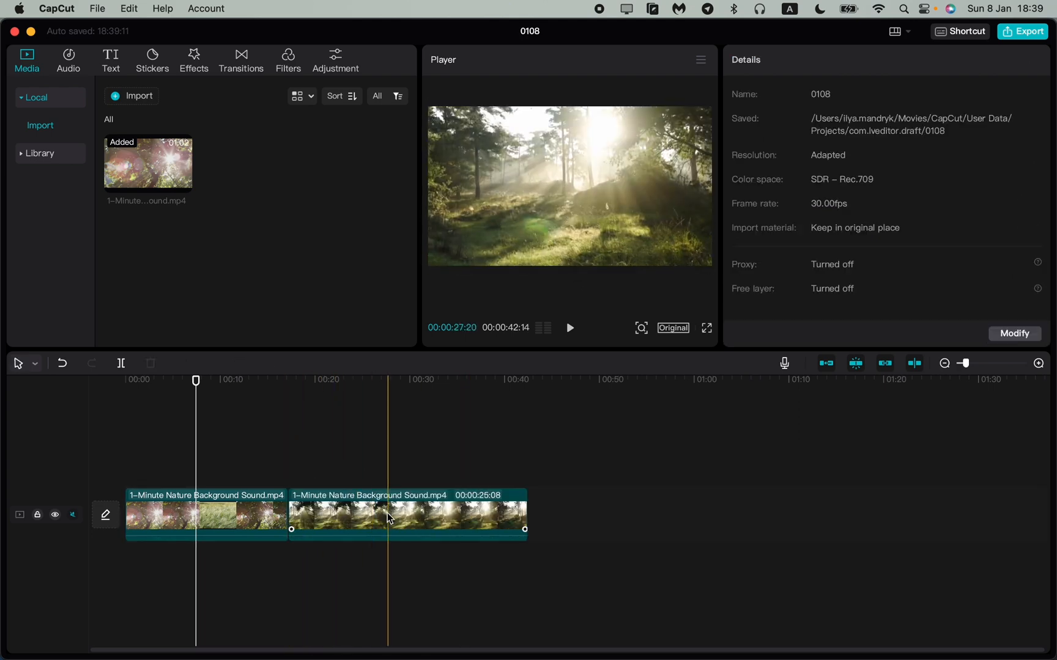
left_click(205, 514)
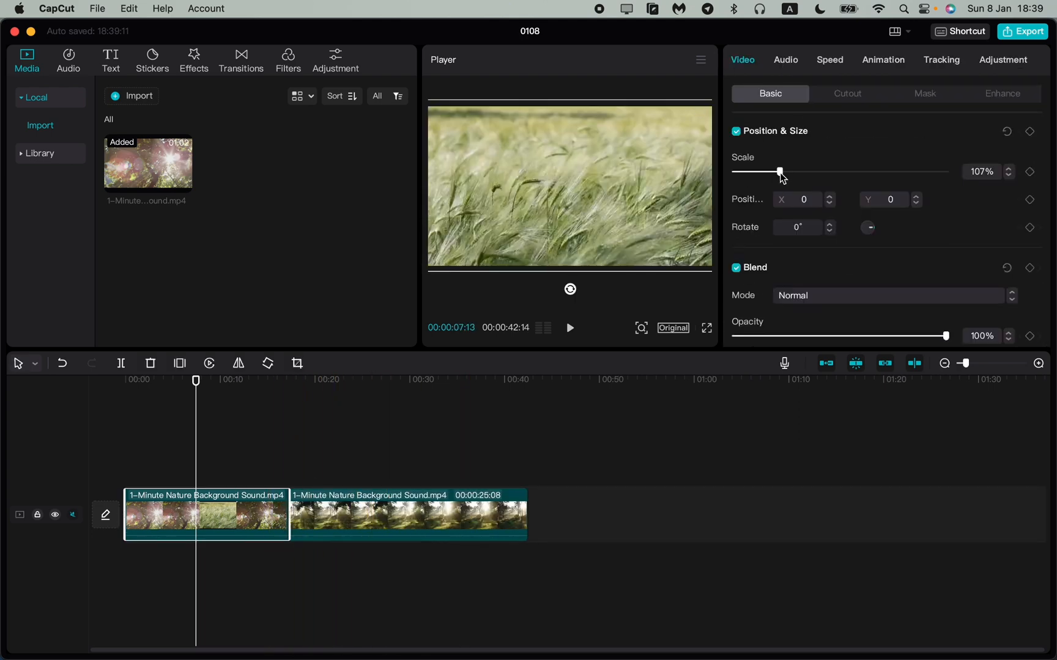
left_click_drag(780, 172, 839, 173)
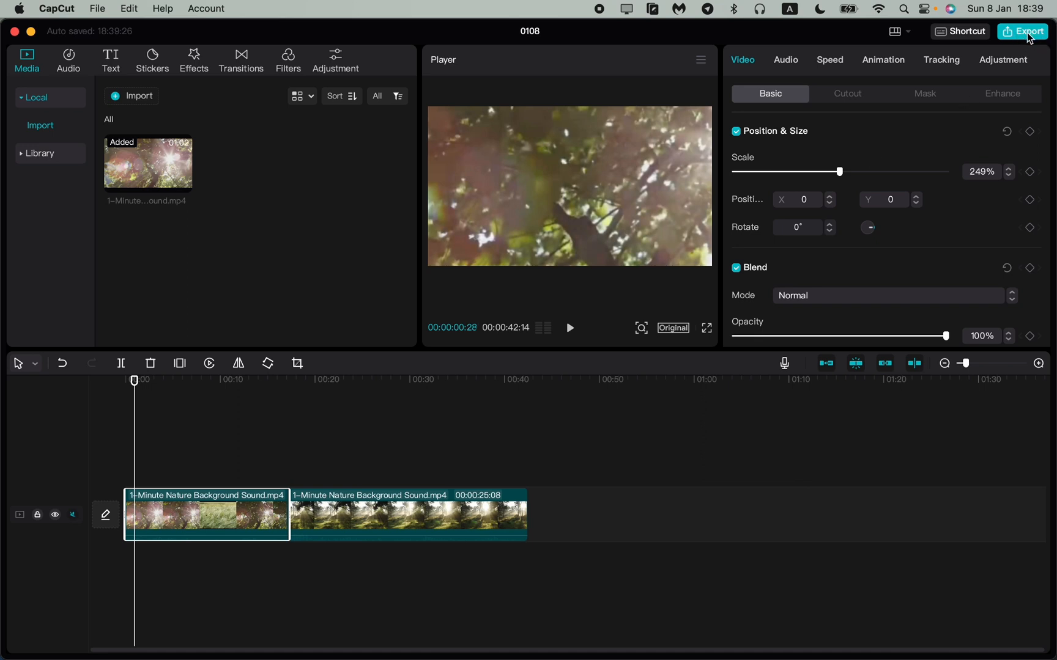
- Bring up the export settings and title the video 'Nature'
left_click(1022, 31)
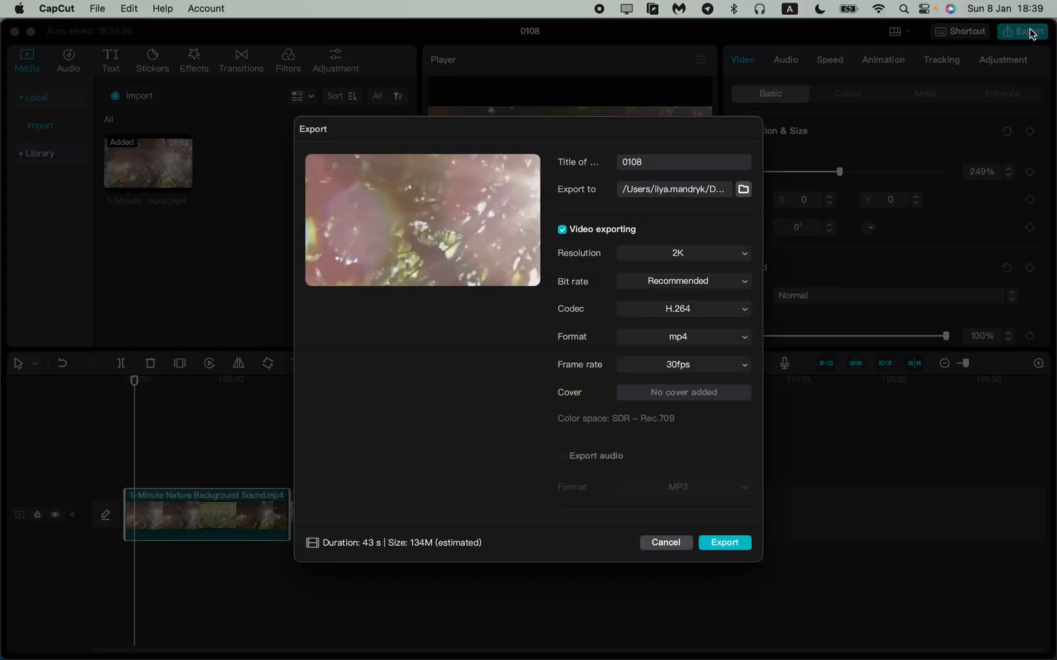
mouse_move(776, 248)
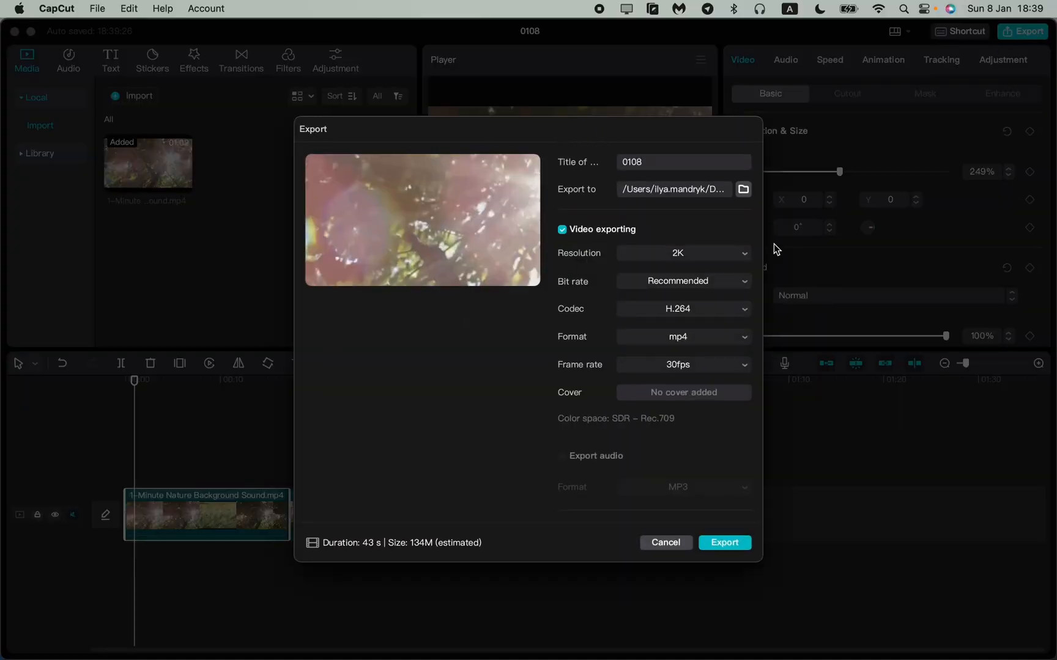
mouse_move(415, 253)
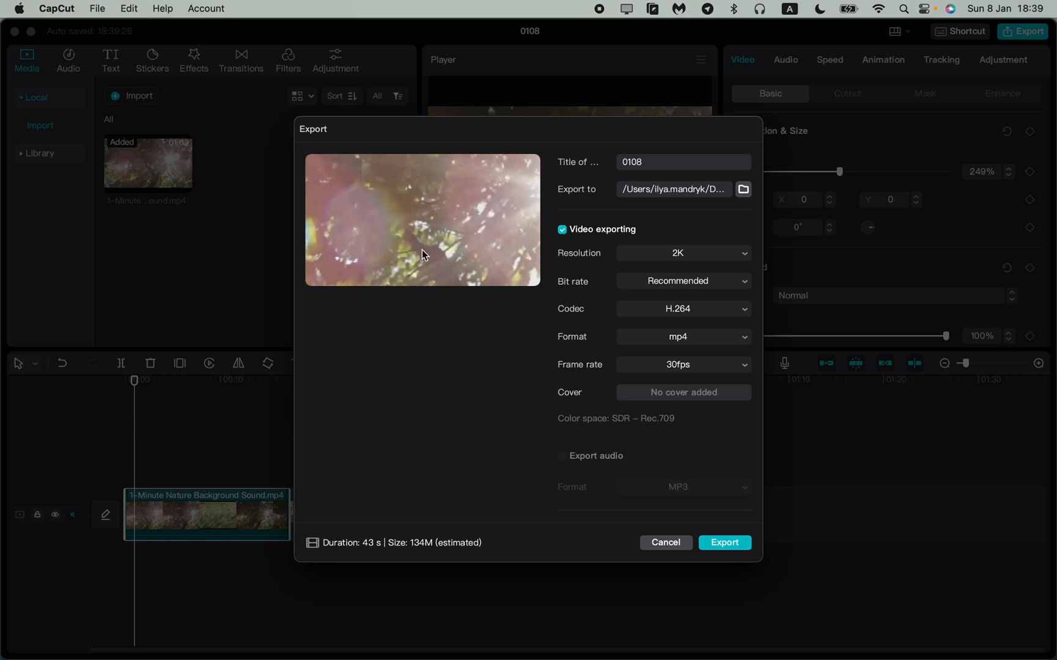
left_click(682, 161)
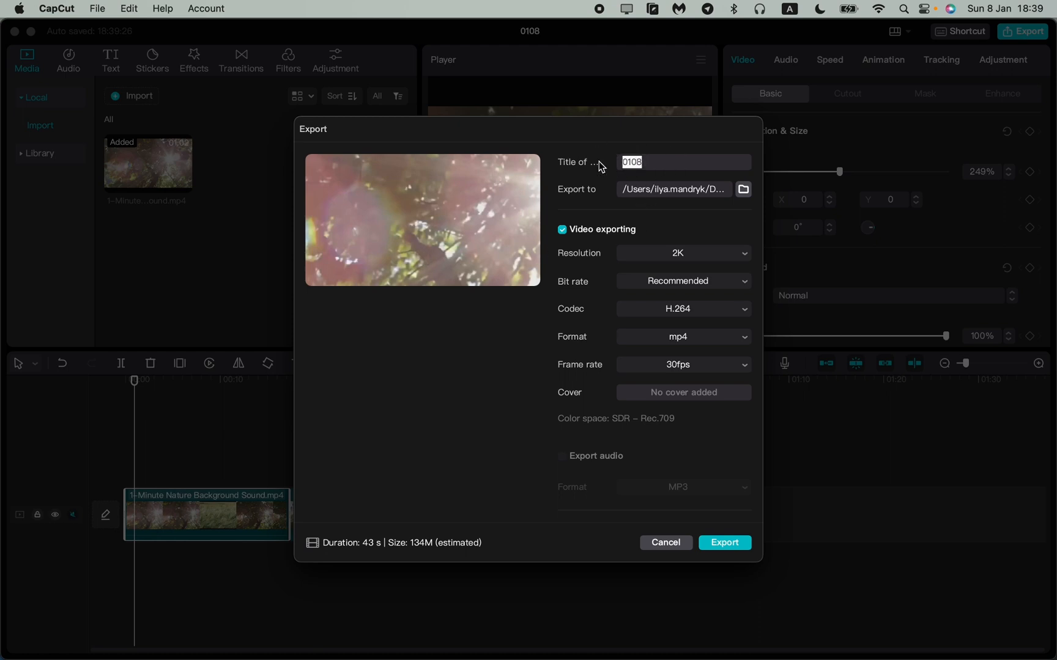
mouse_move(820, 155)
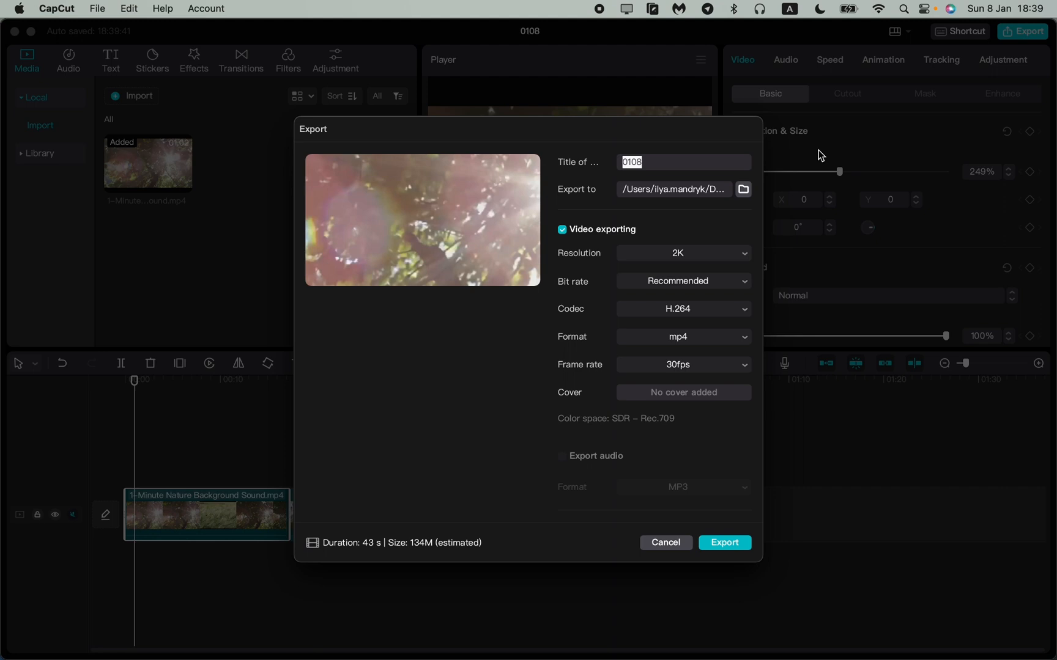
type("N")
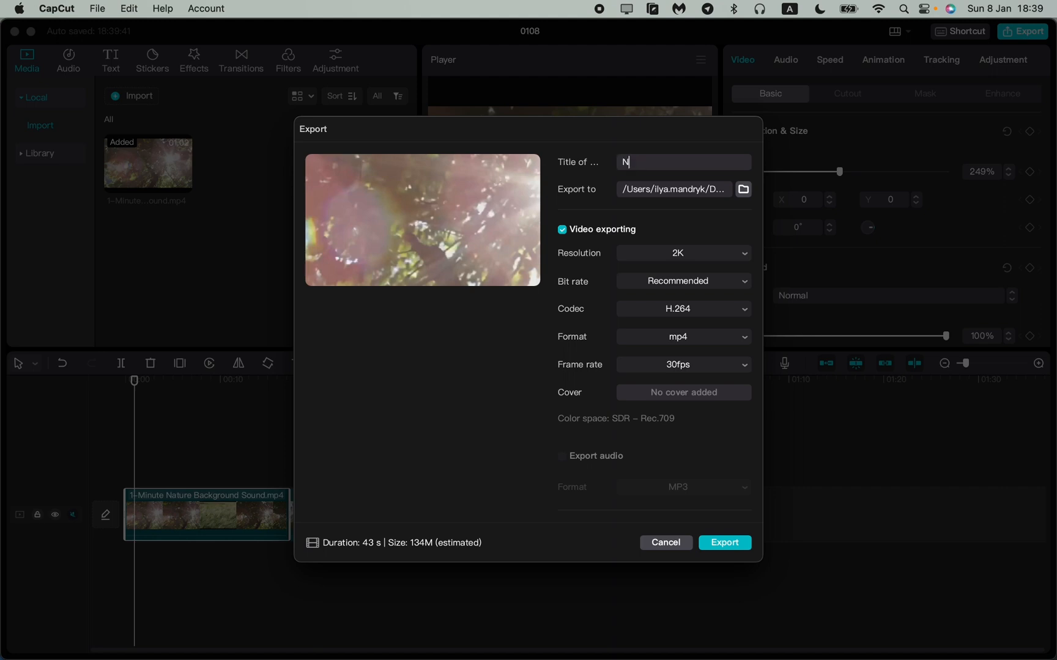
type("ature")
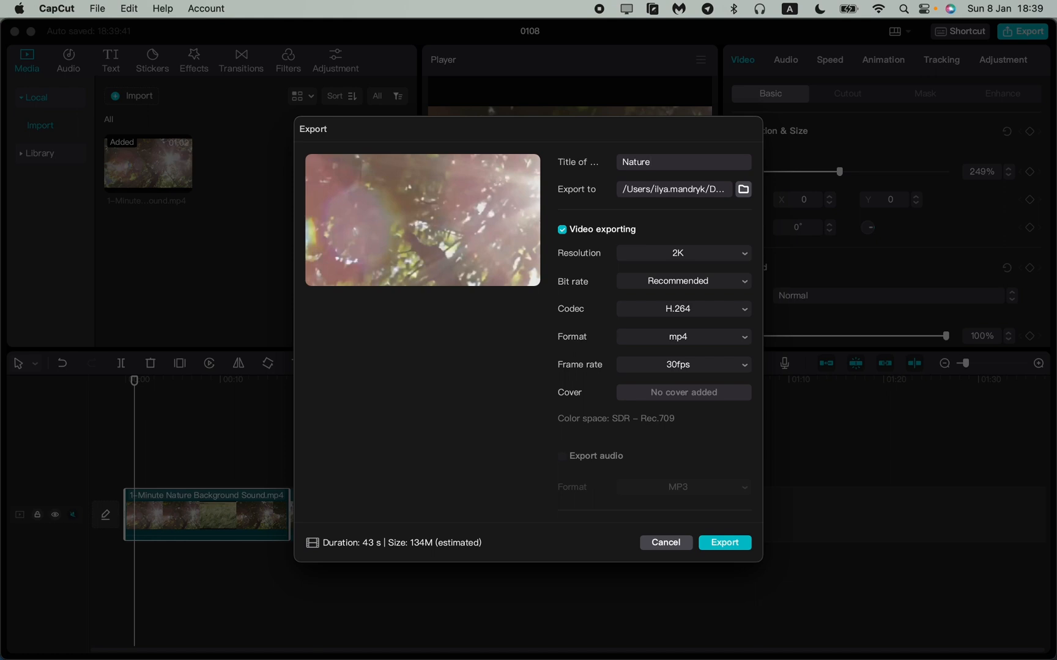
mouse_move(581, 201)
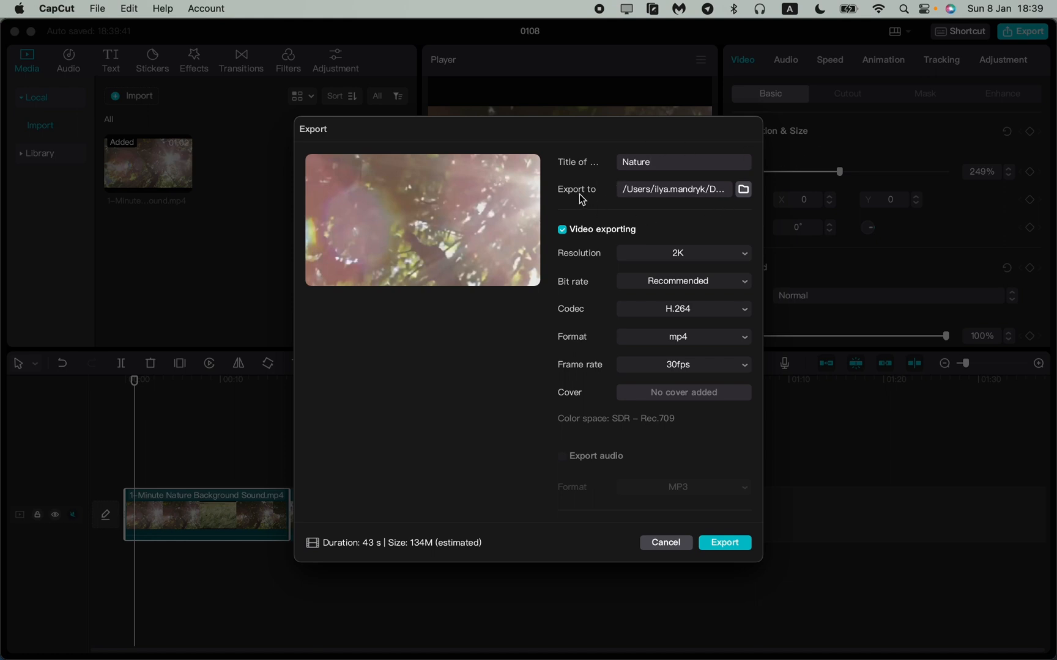
mouse_move(744, 196)
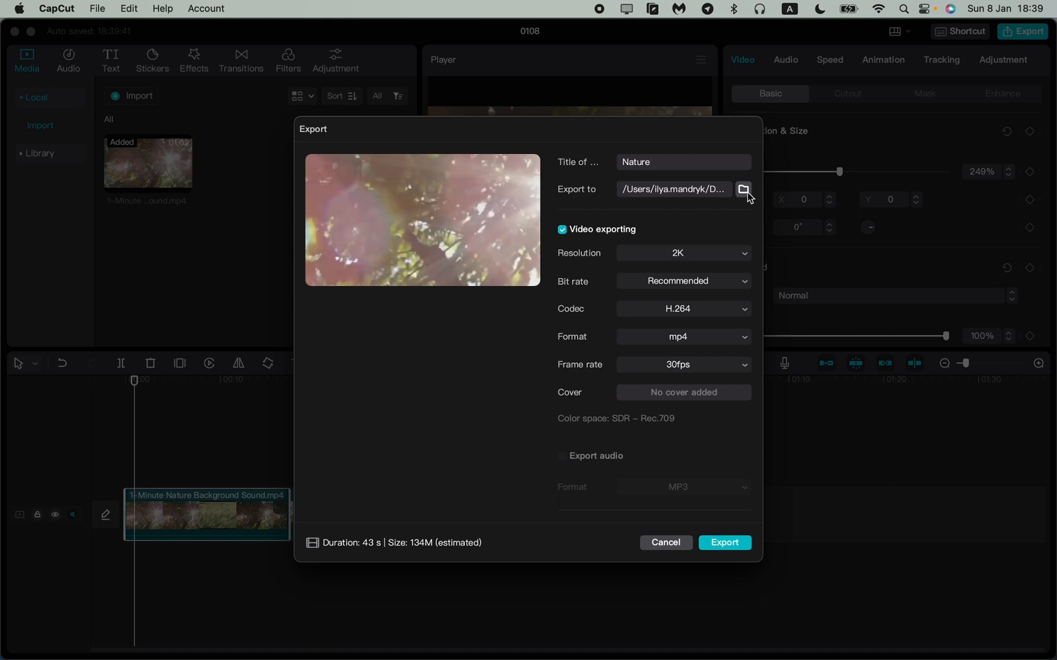
- Change the export destination folder to Desktop
left_click(744, 189)
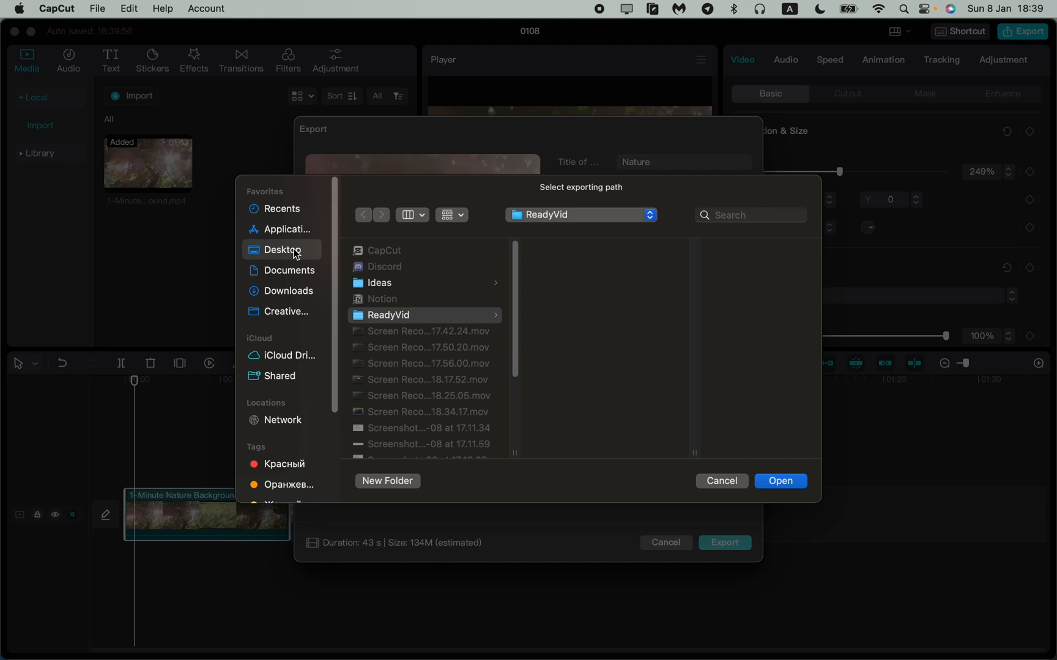
left_click(283, 249)
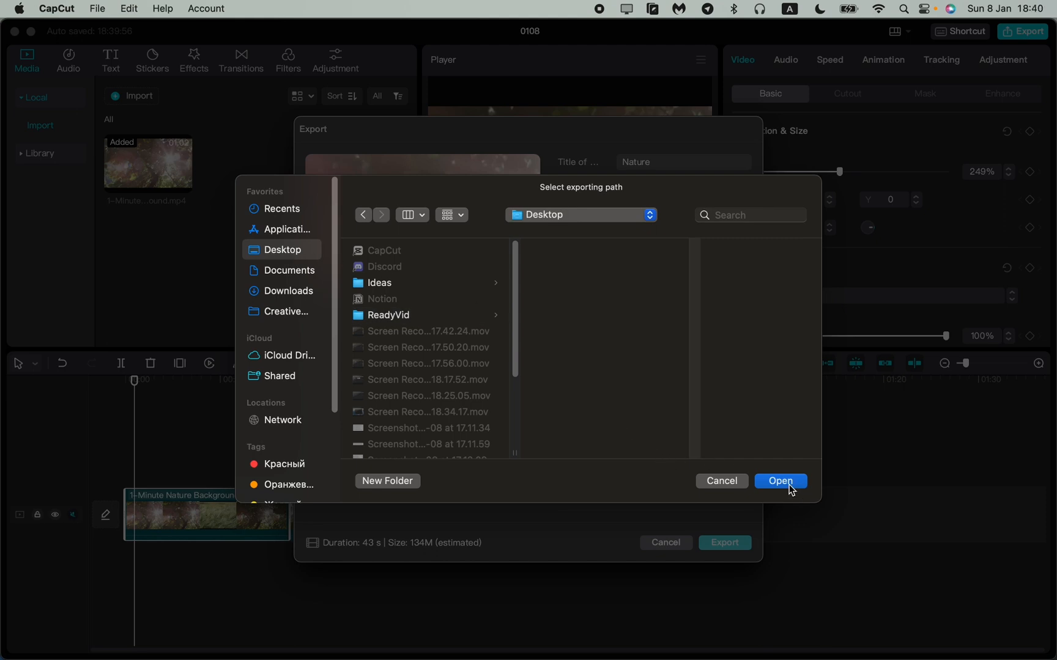
left_click(780, 481)
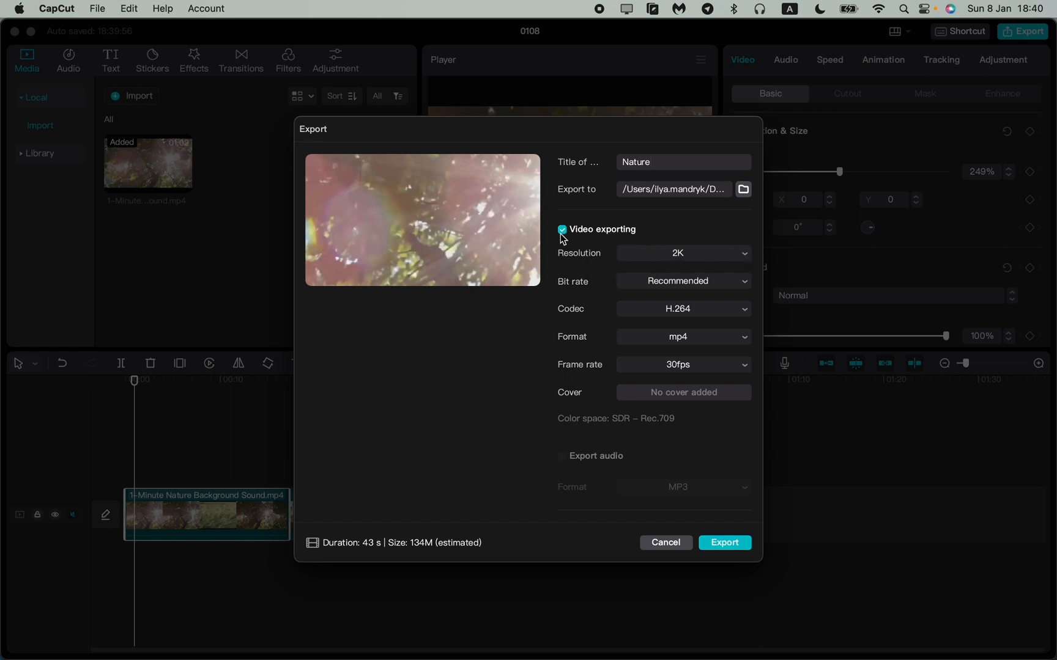
left_click(562, 229)
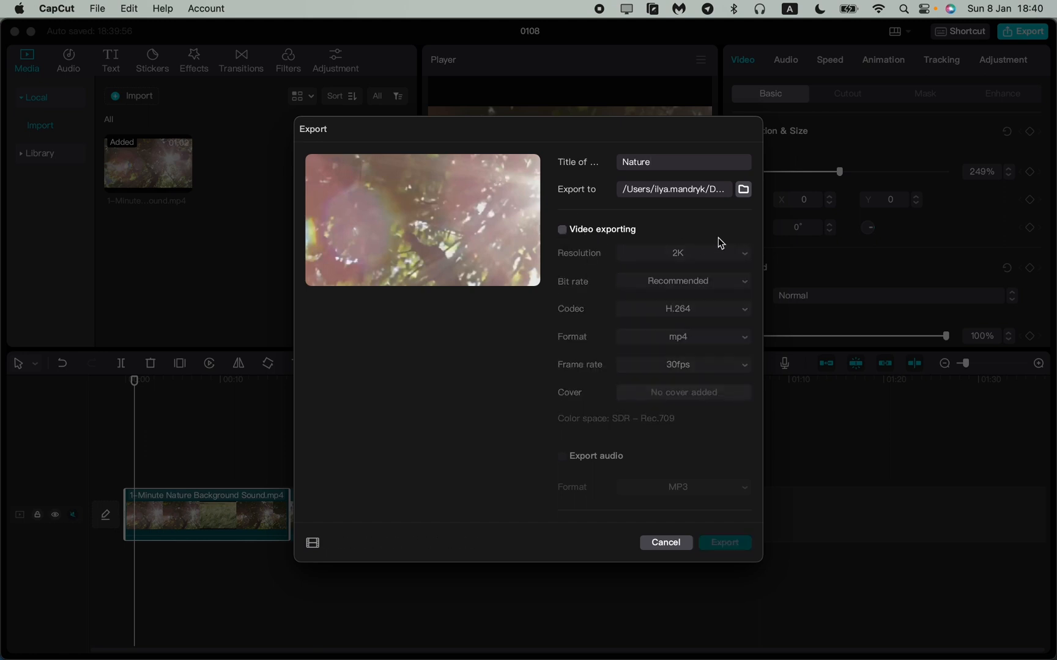
mouse_move(648, 352)
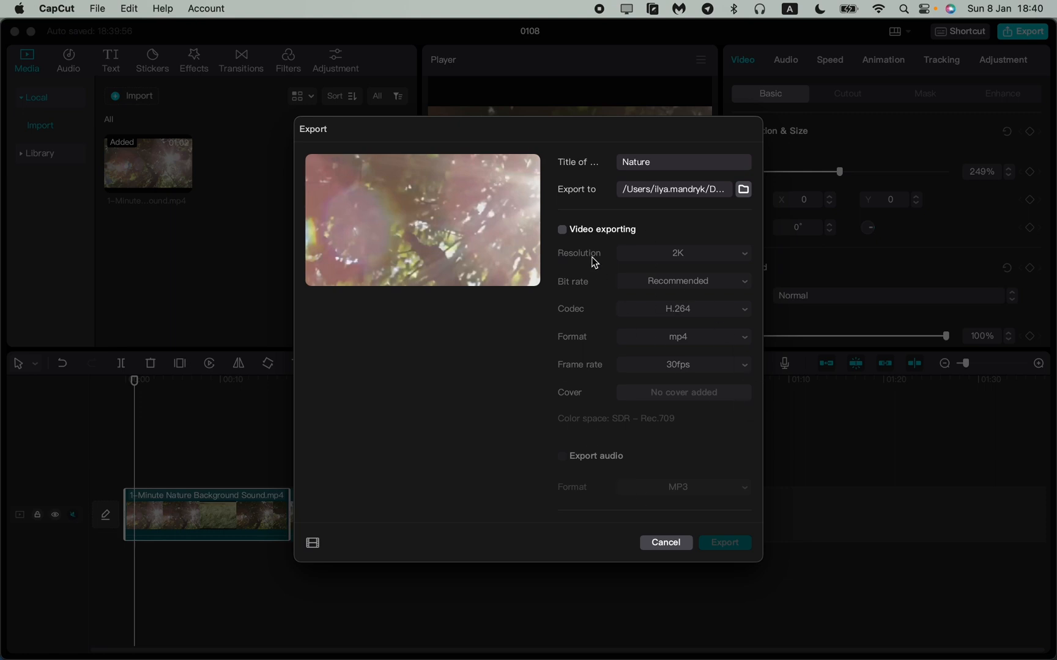
left_click(562, 229)
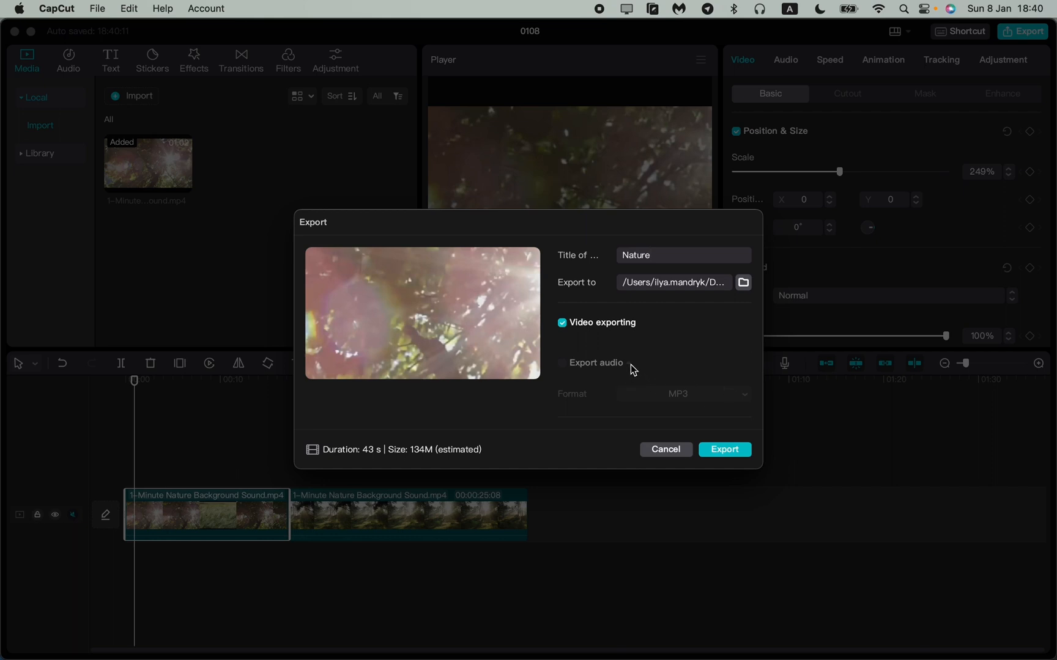
mouse_move(634, 370)
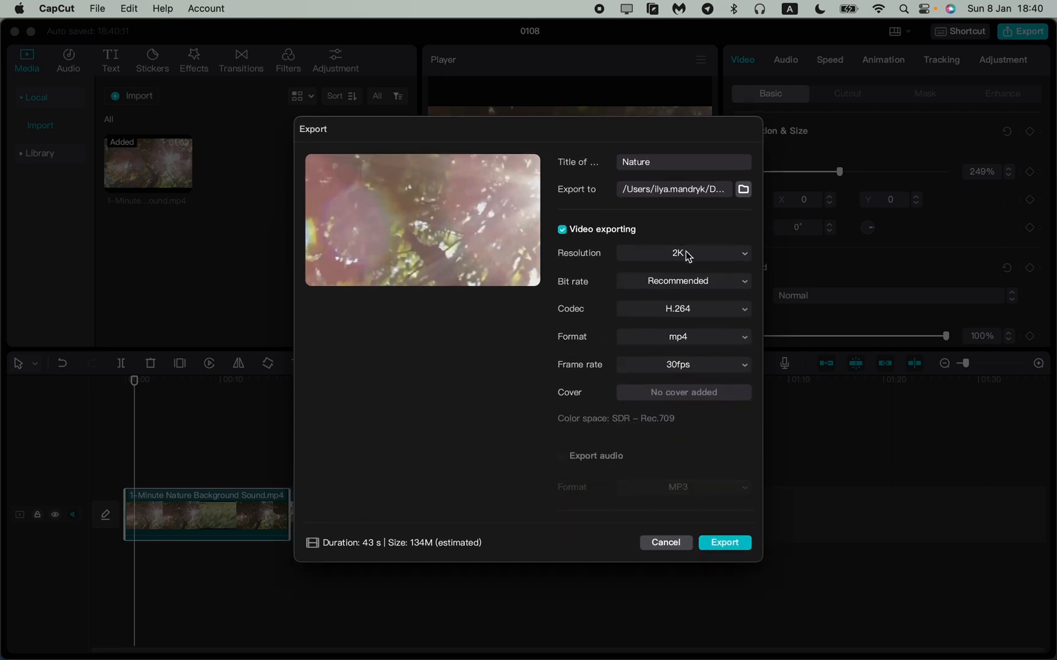
mouse_move(578, 301)
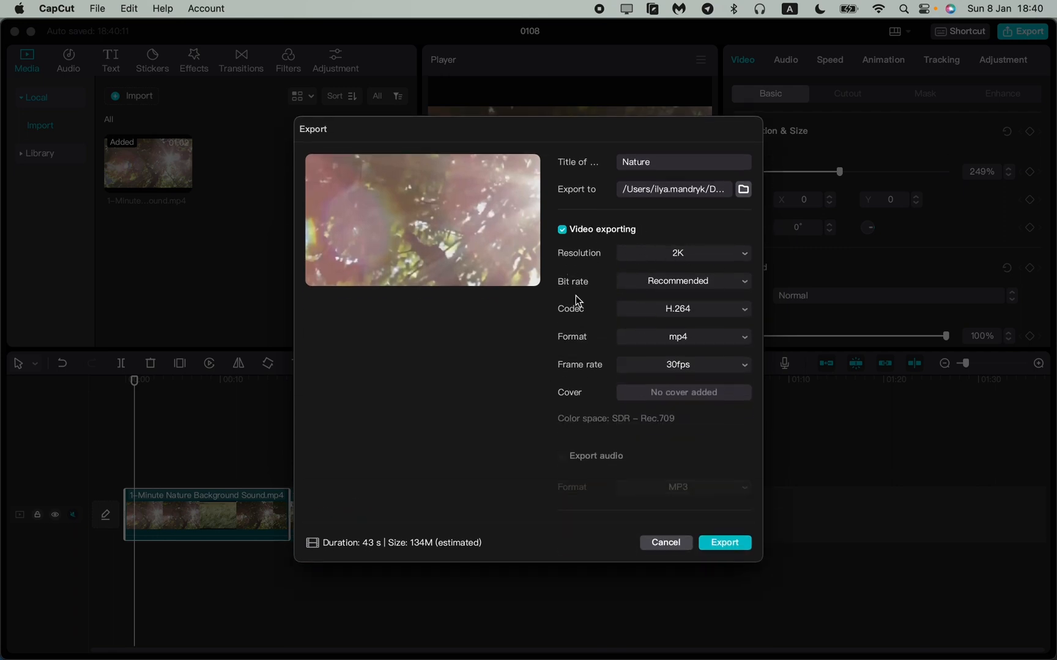
mouse_move(659, 261)
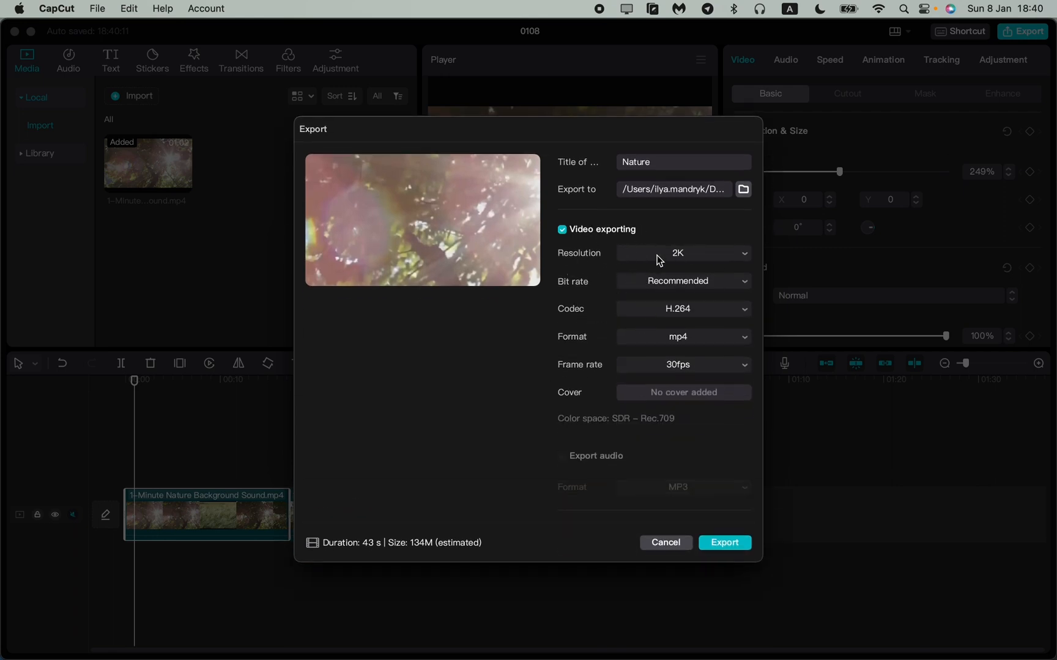
left_click(682, 254)
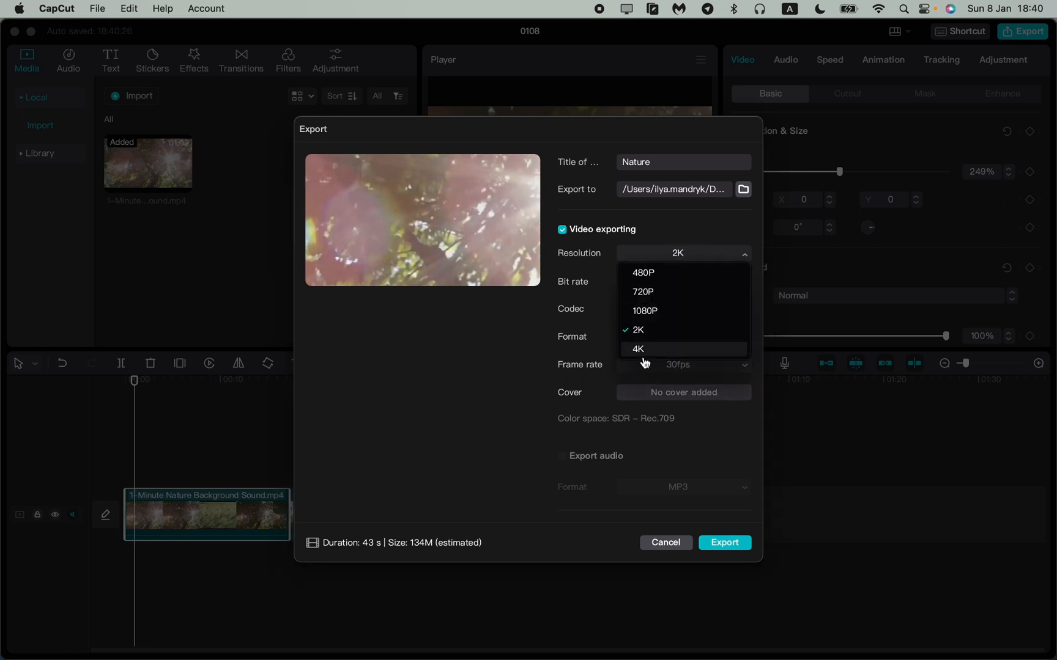
mouse_move(638, 330)
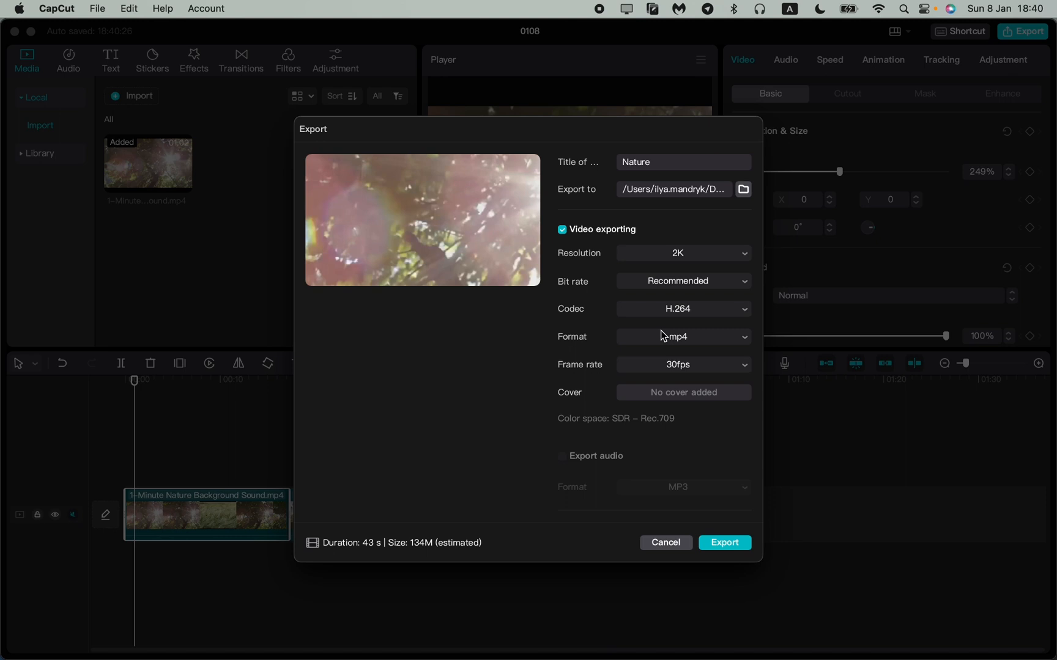
left_click(683, 281)
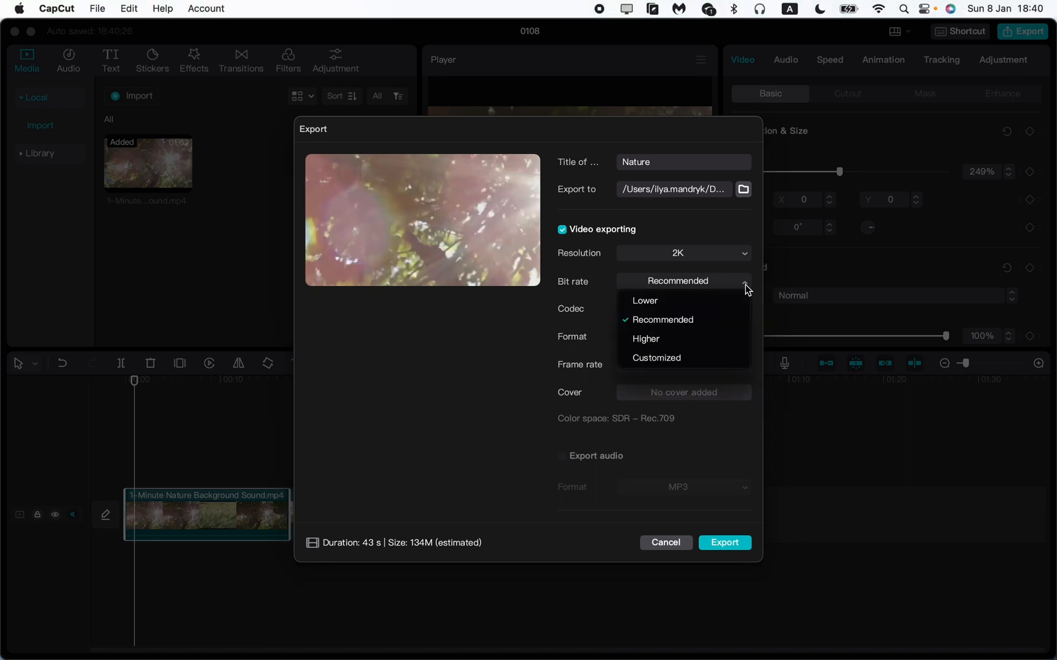
mouse_move(699, 376)
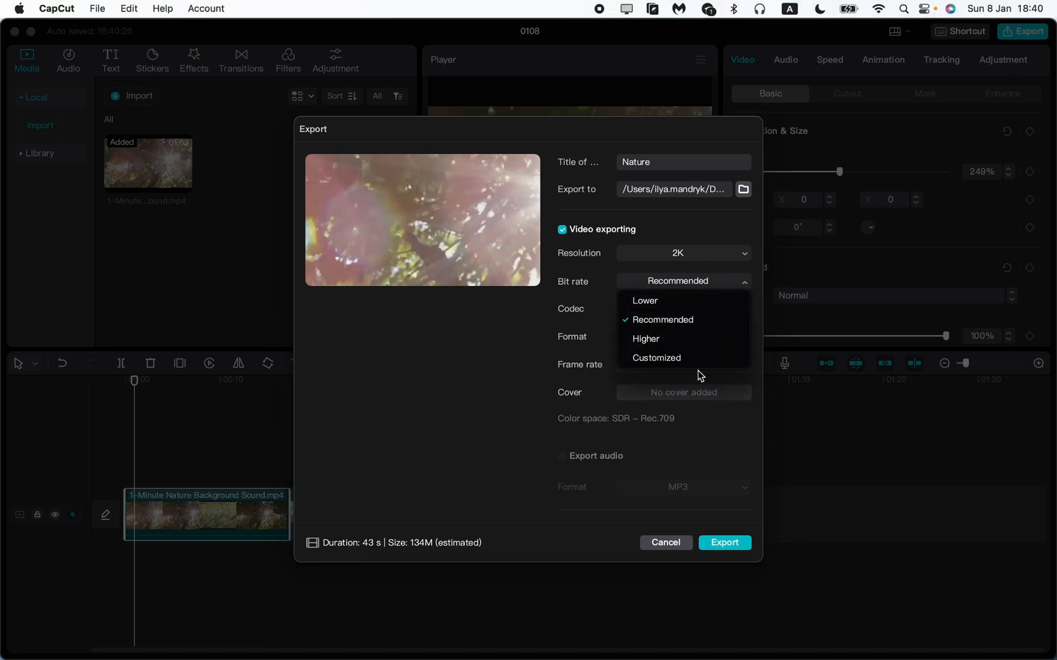
left_click(663, 319)
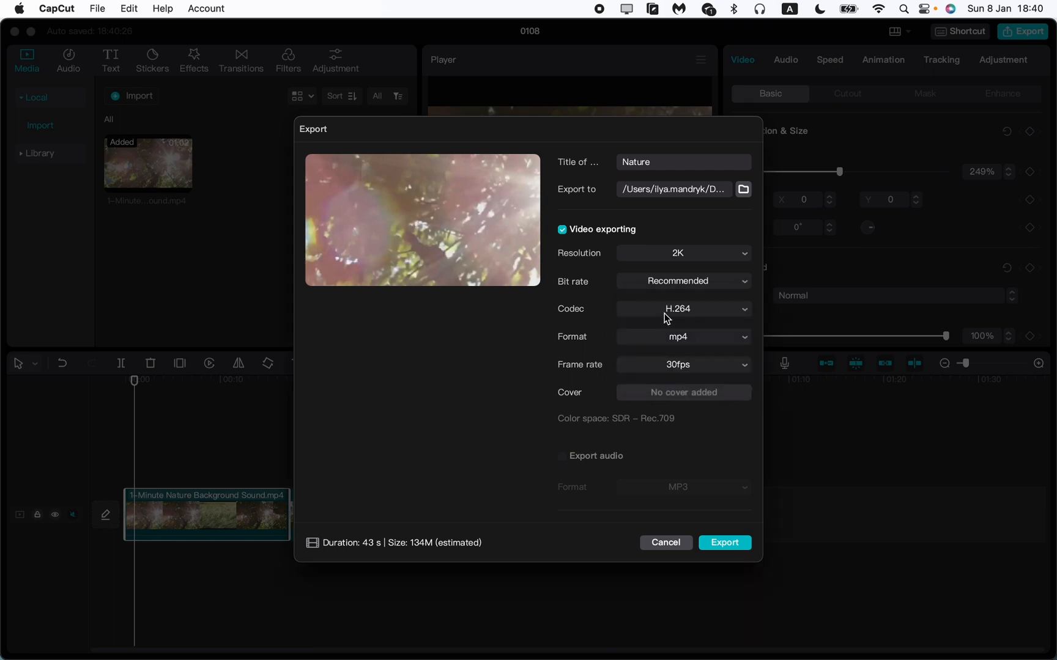
mouse_move(693, 305)
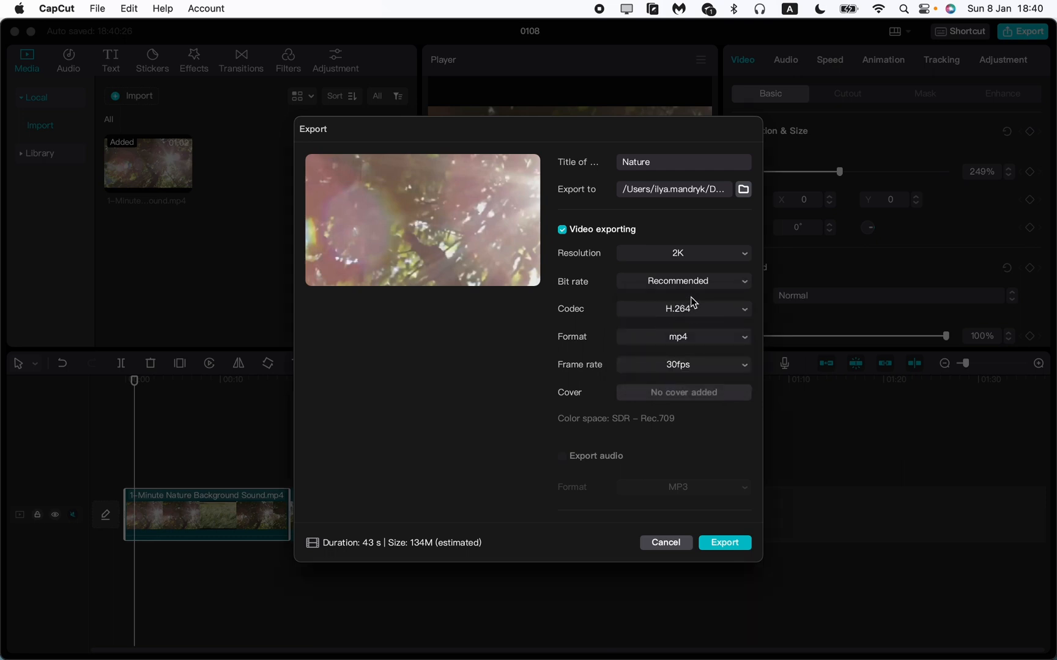
left_click(683, 308)
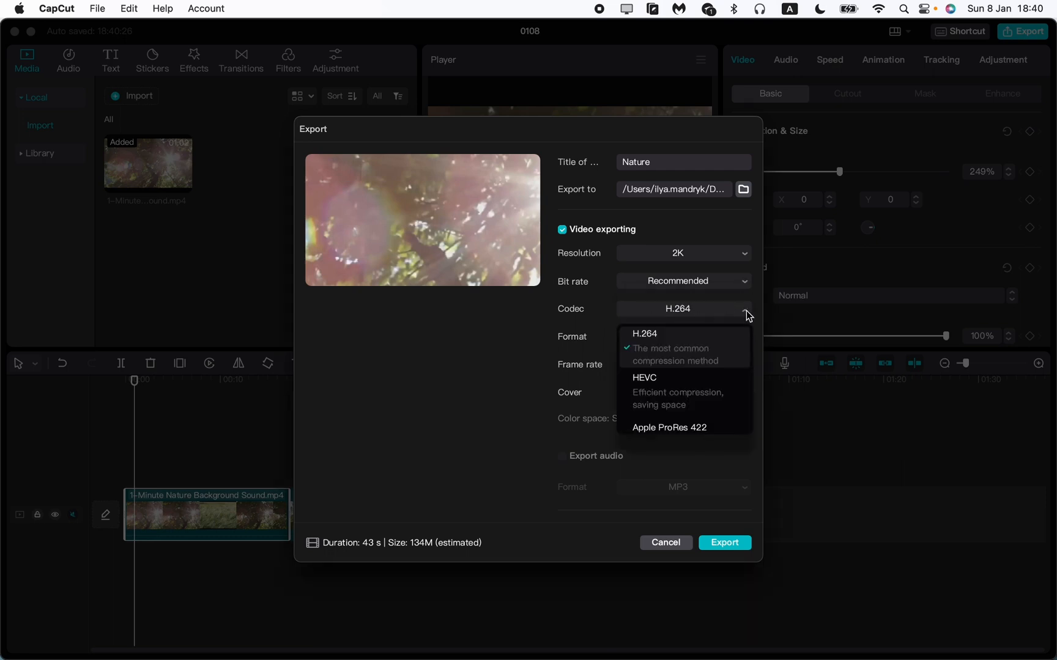
mouse_move(659, 359)
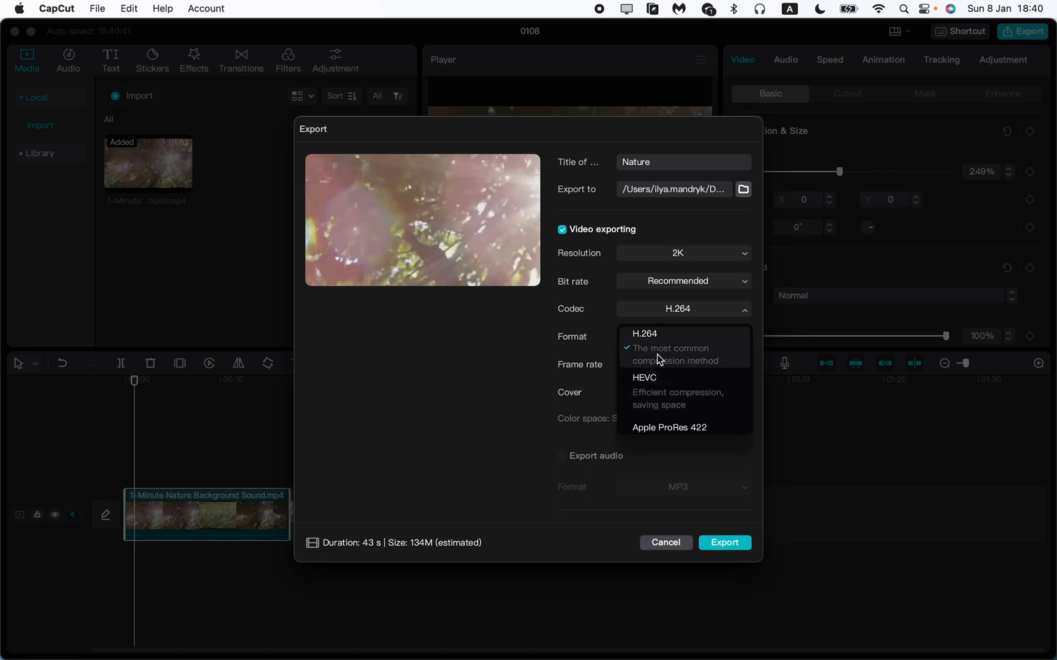
mouse_move(653, 360)
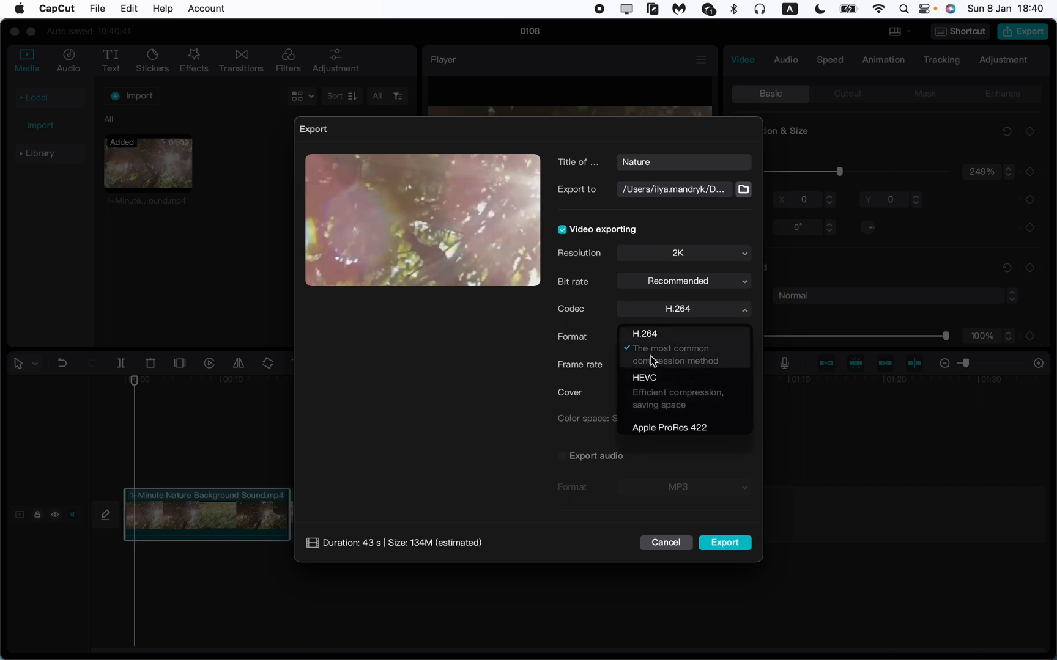
left_click(644, 334)
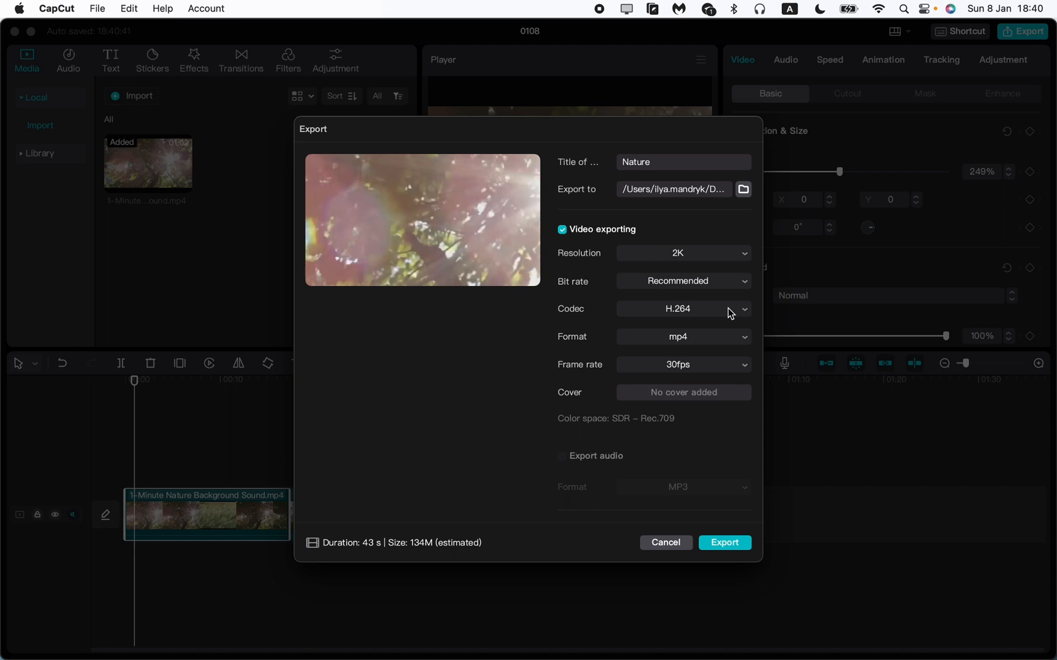
mouse_move(734, 341)
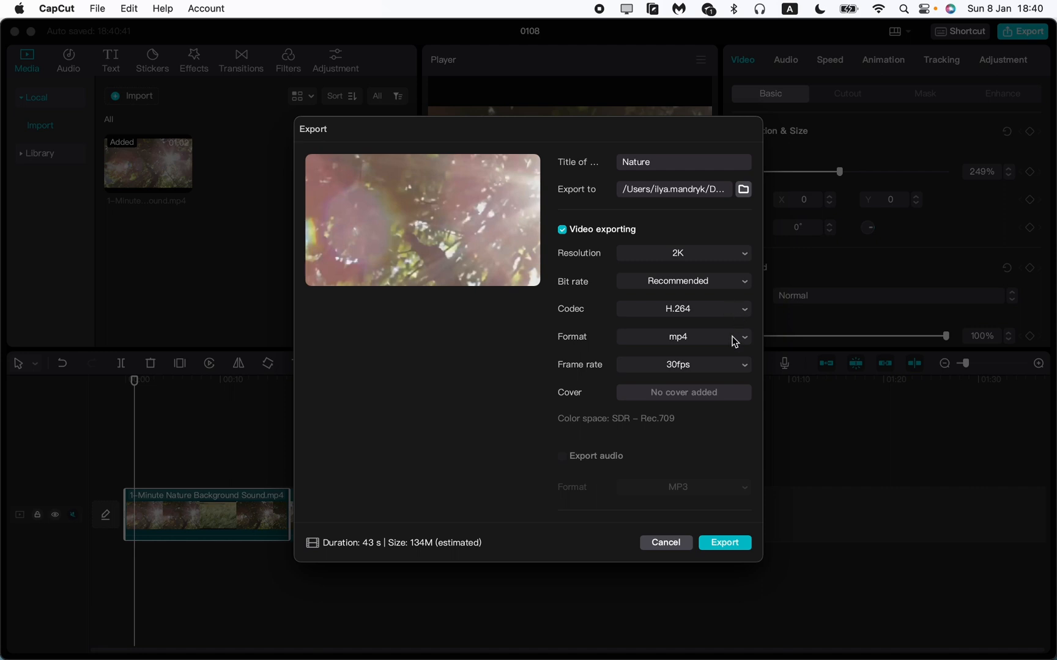
left_click(683, 338)
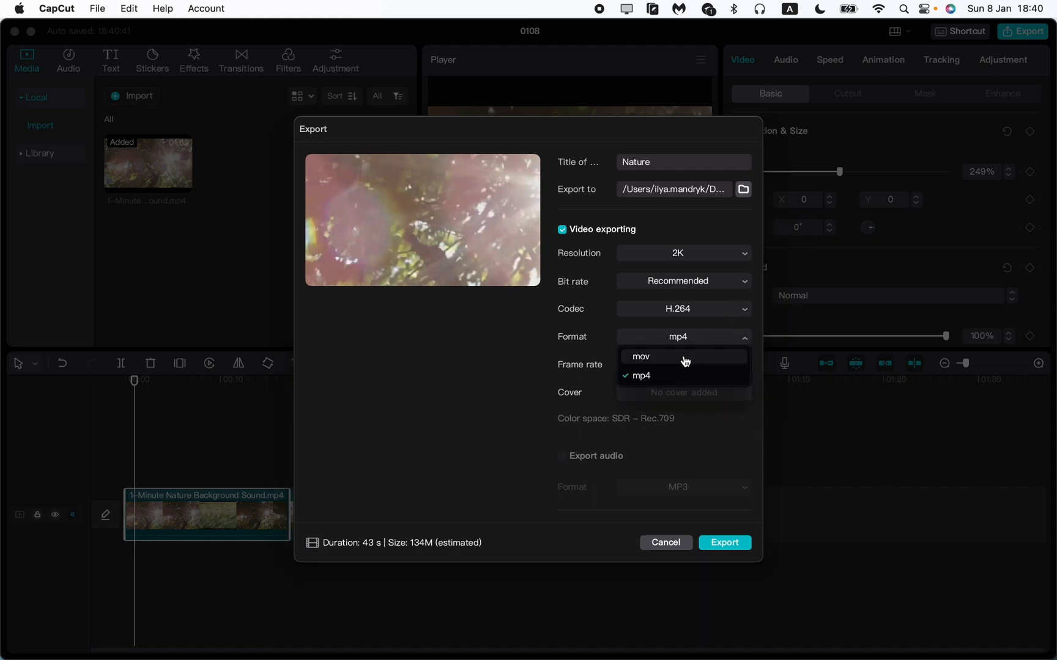
left_click(639, 376)
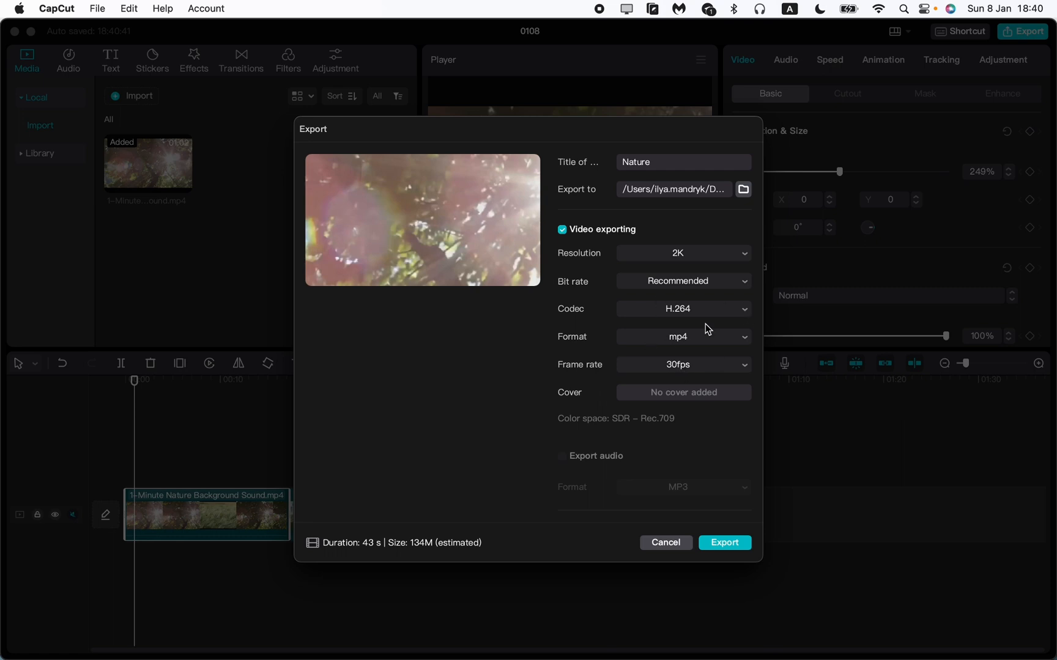
left_click(682, 364)
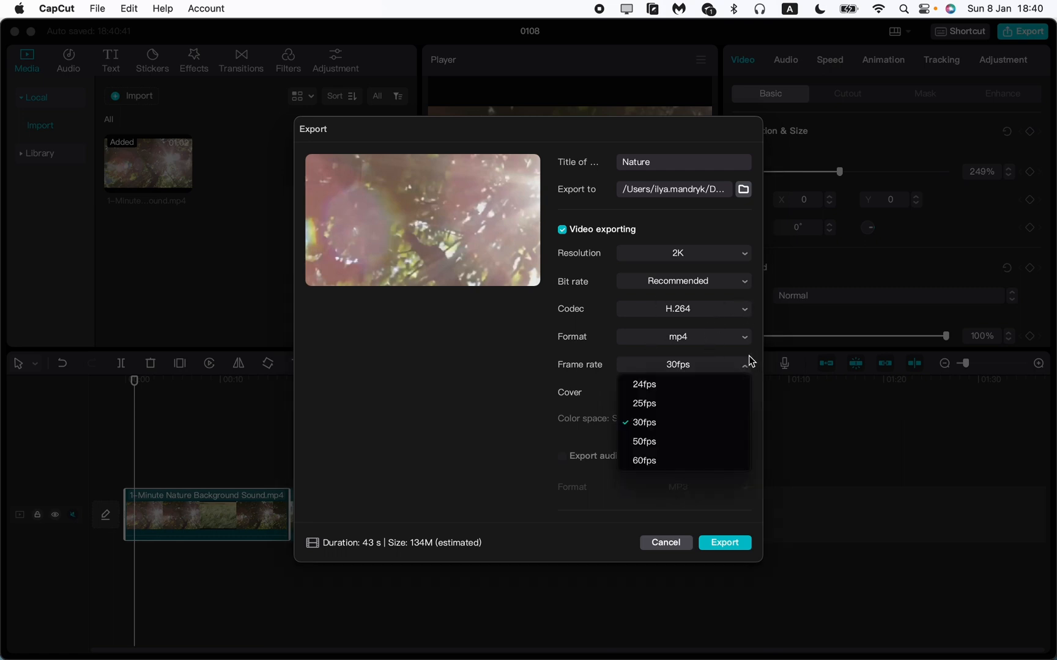
mouse_move(652, 444)
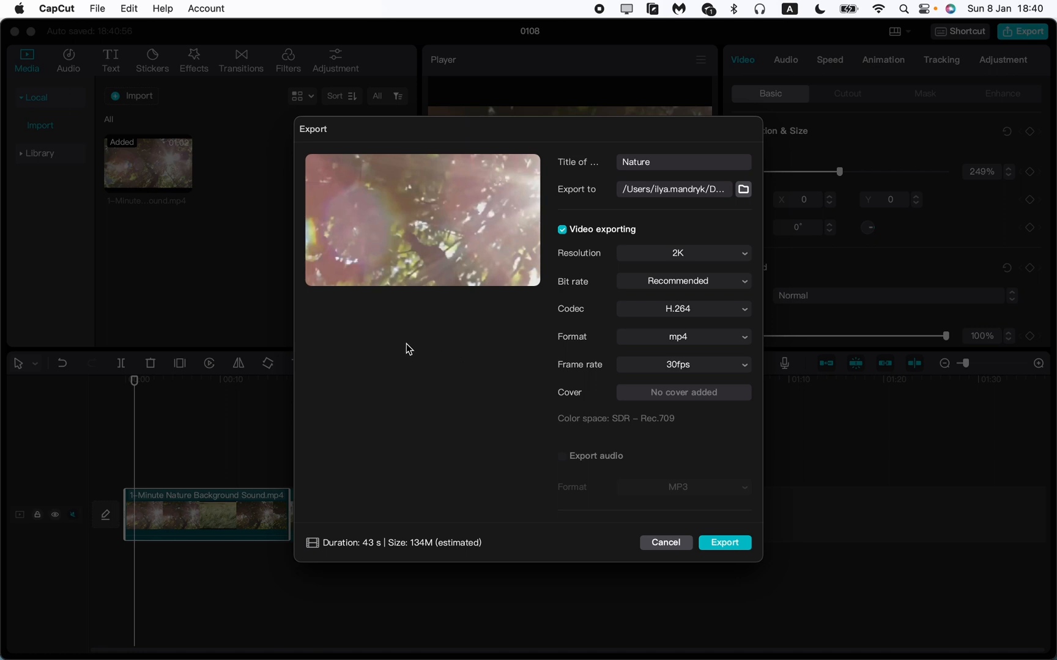
mouse_move(629, 393)
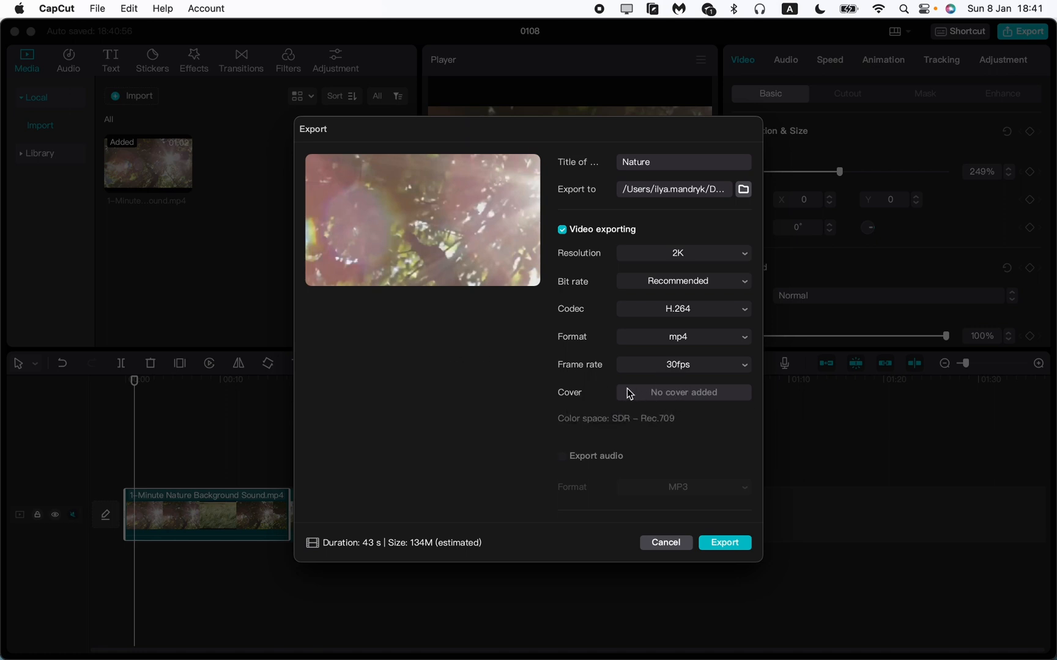
mouse_move(682, 400)
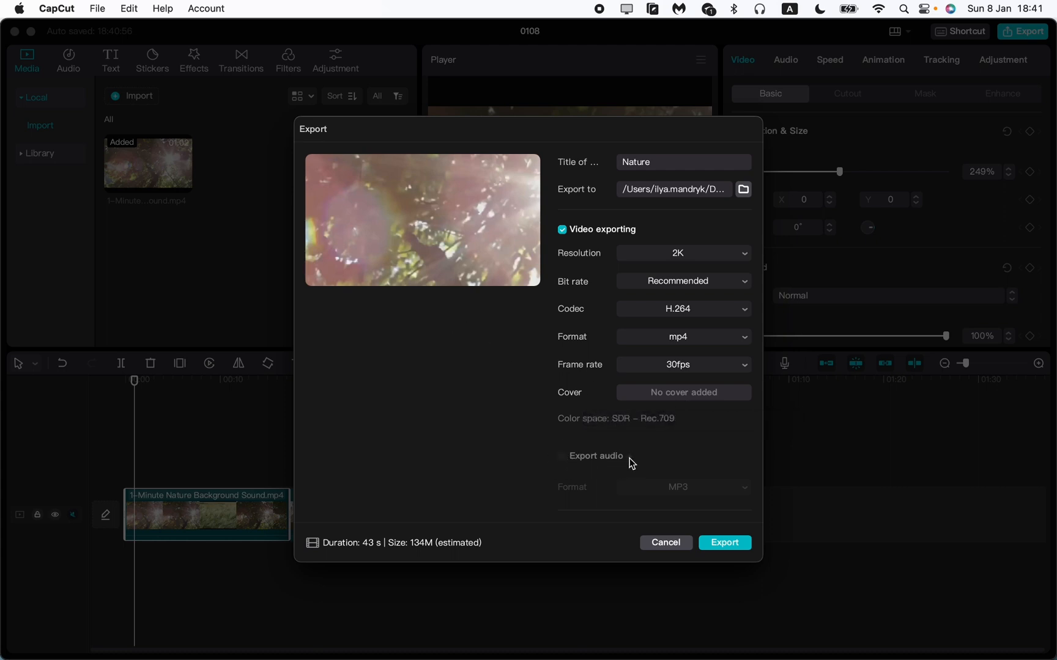
mouse_move(565, 461)
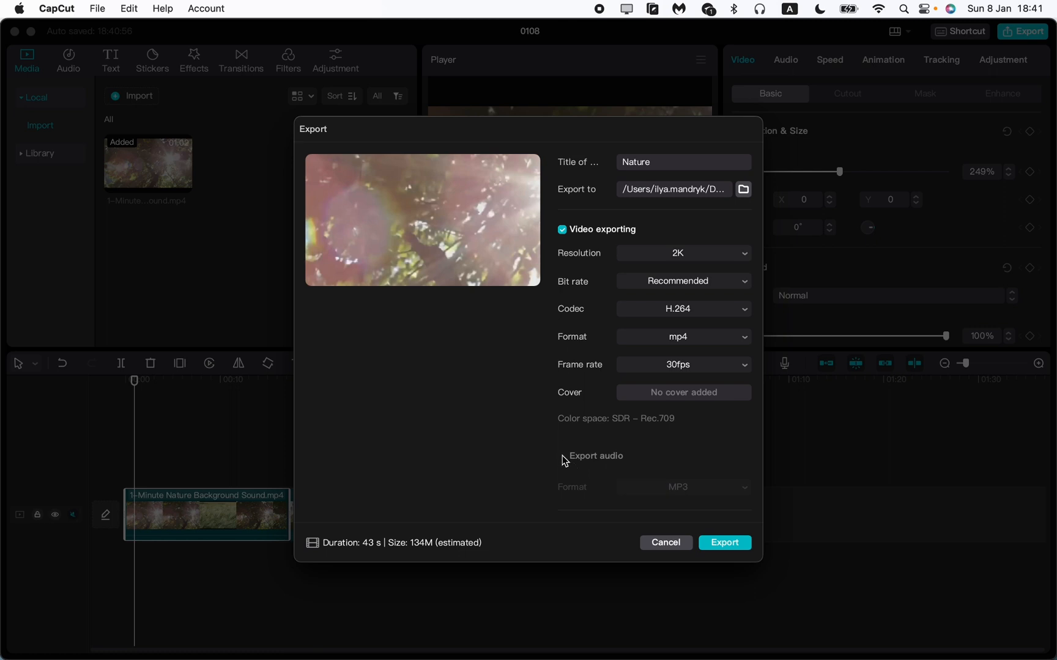
left_click(562, 455)
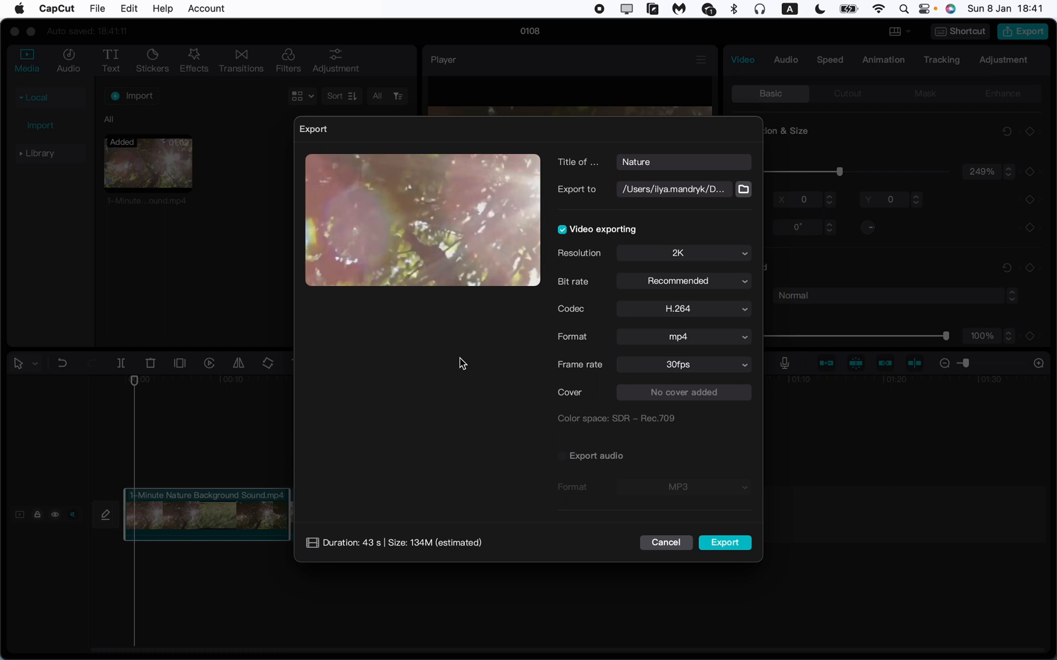
mouse_move(546, 446)
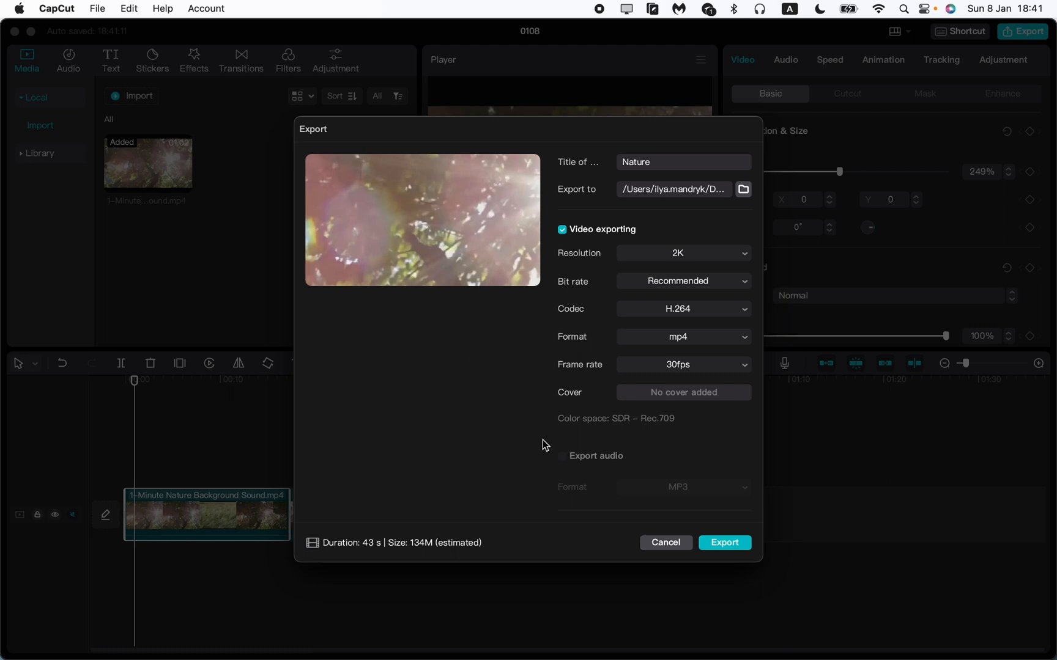
mouse_move(558, 375)
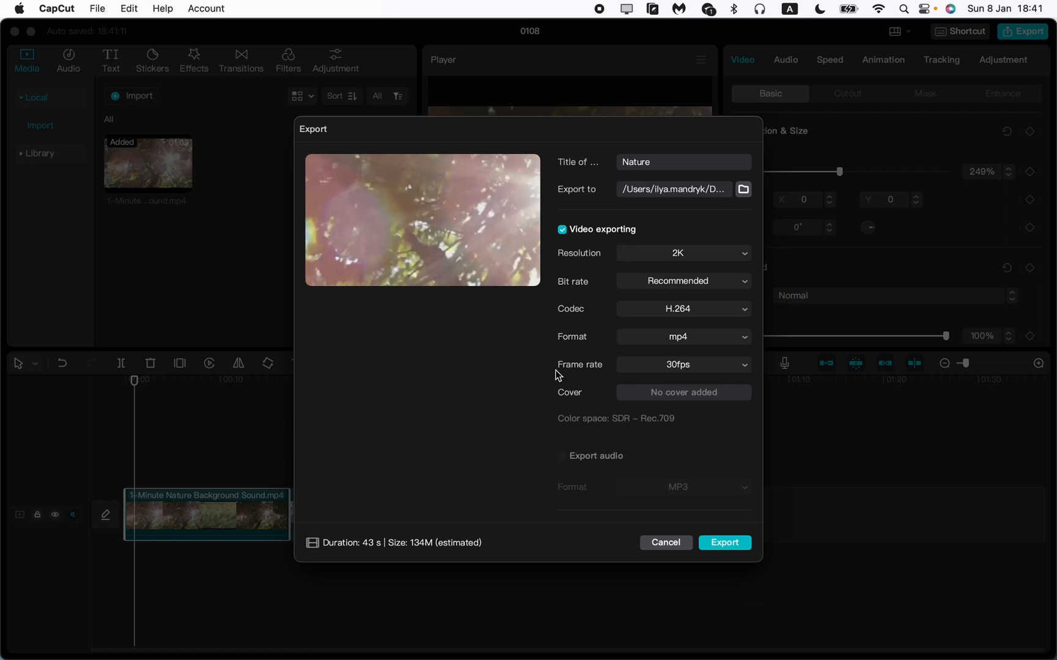
mouse_move(544, 407)
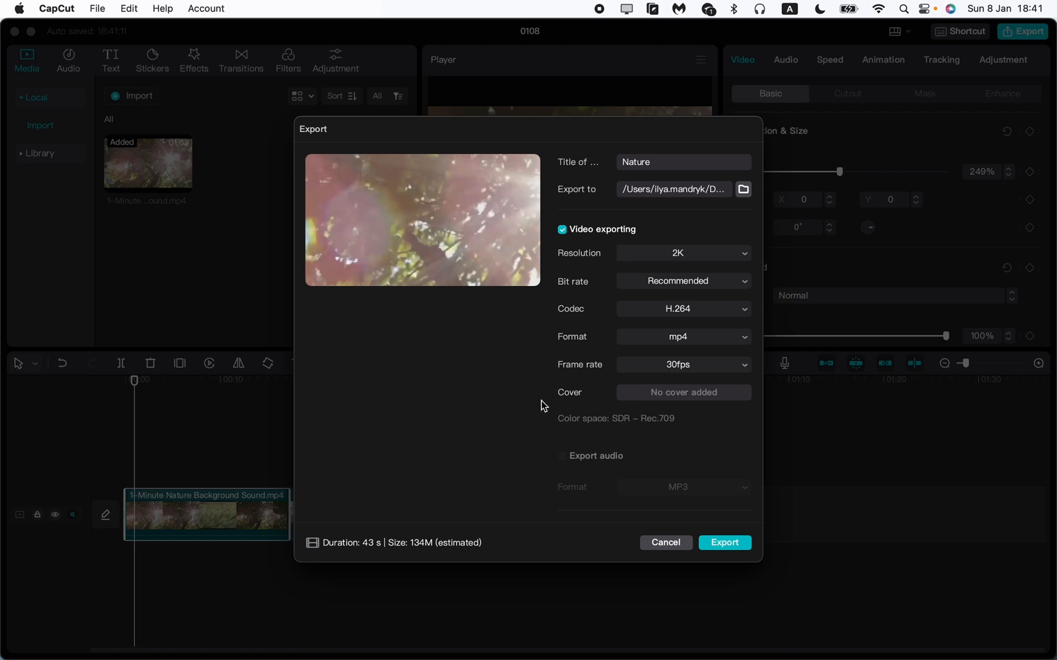